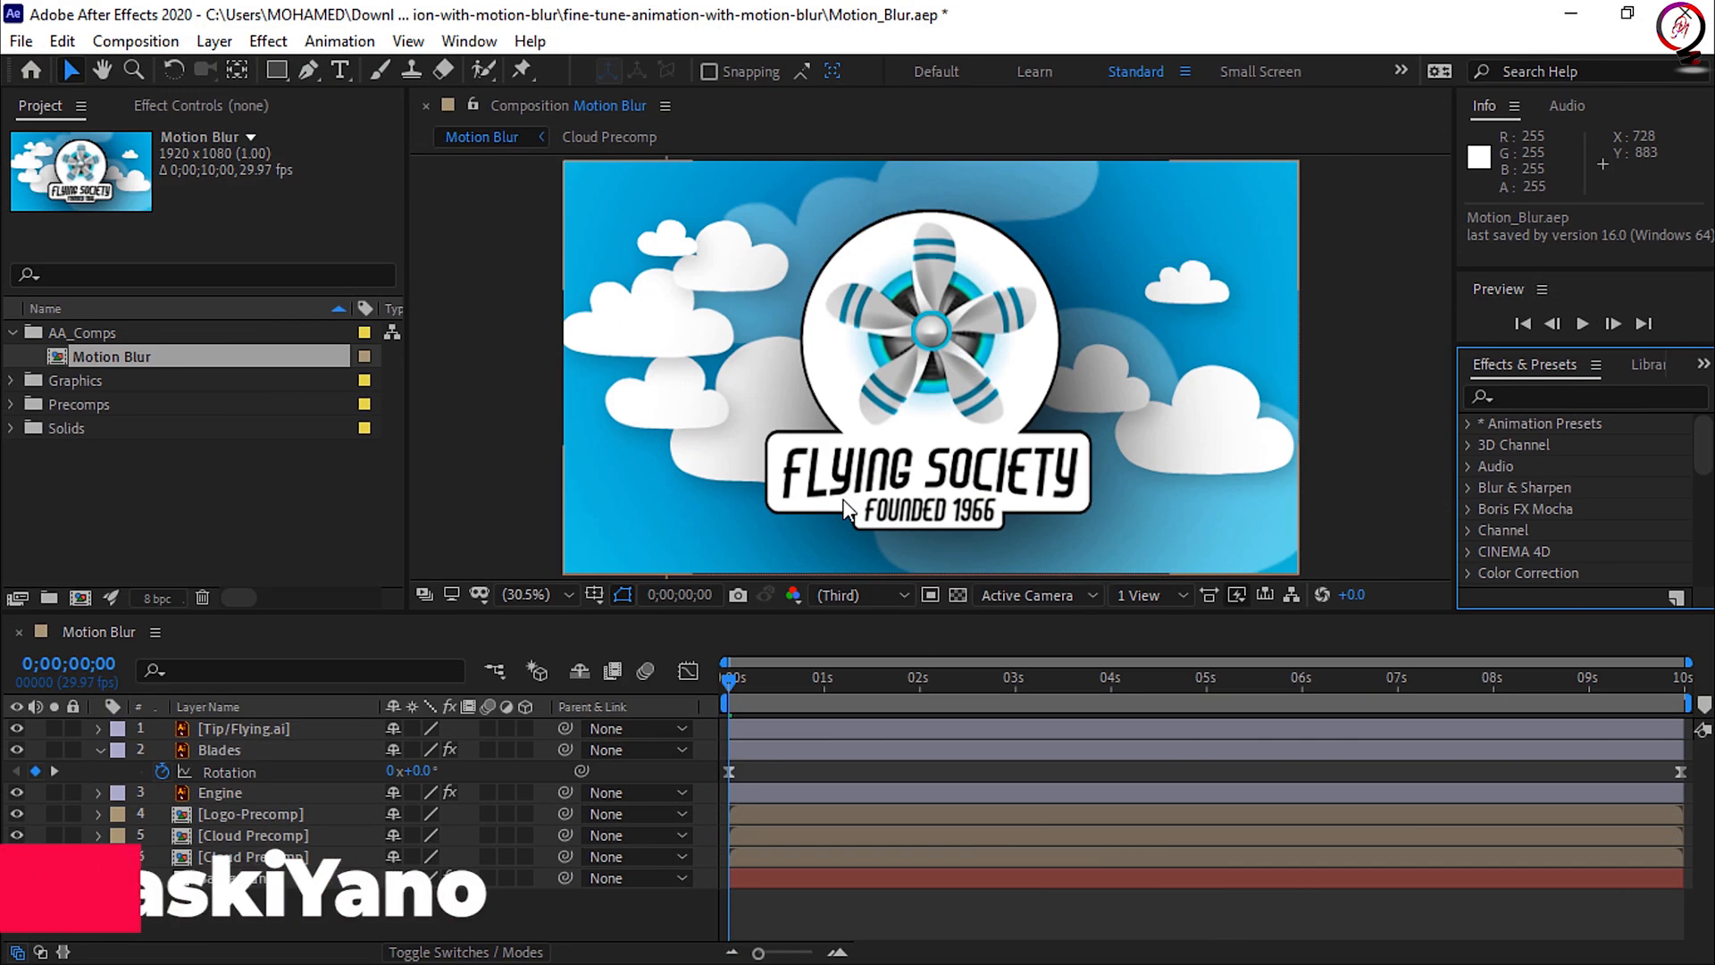
pyautogui.moveTo(345, 503)
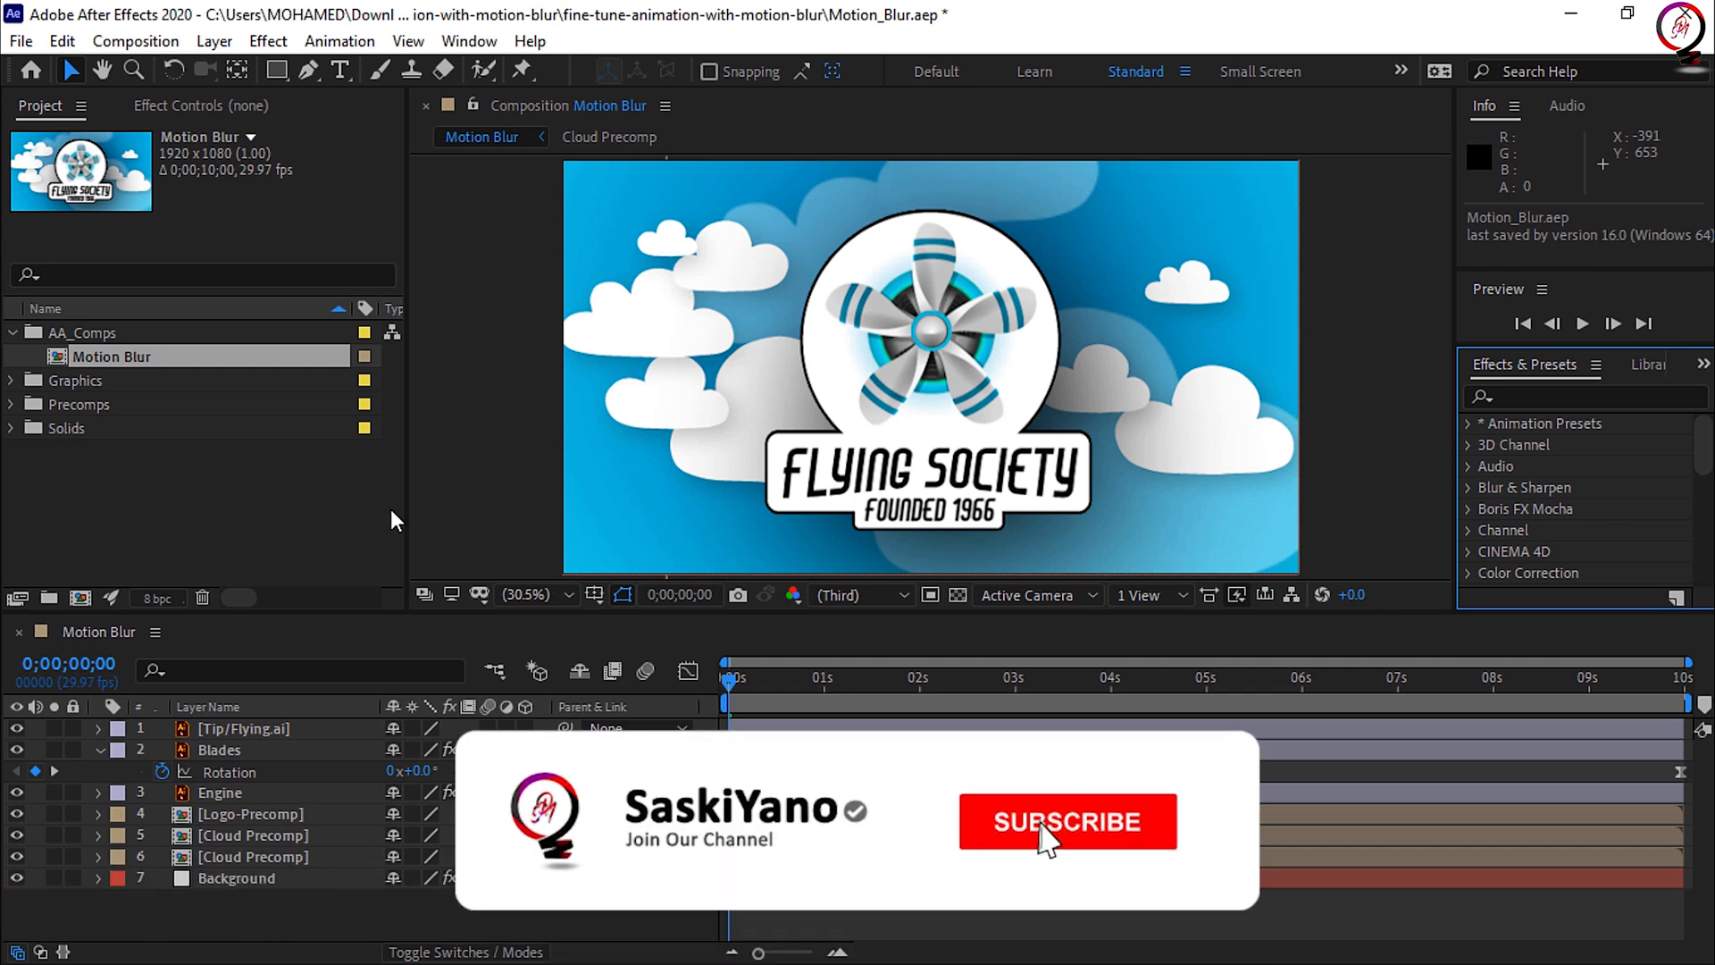
# Preview the unblurred spinning propeller and stop playback at about 0;00;08;11.
pyautogui.click(1066, 822)
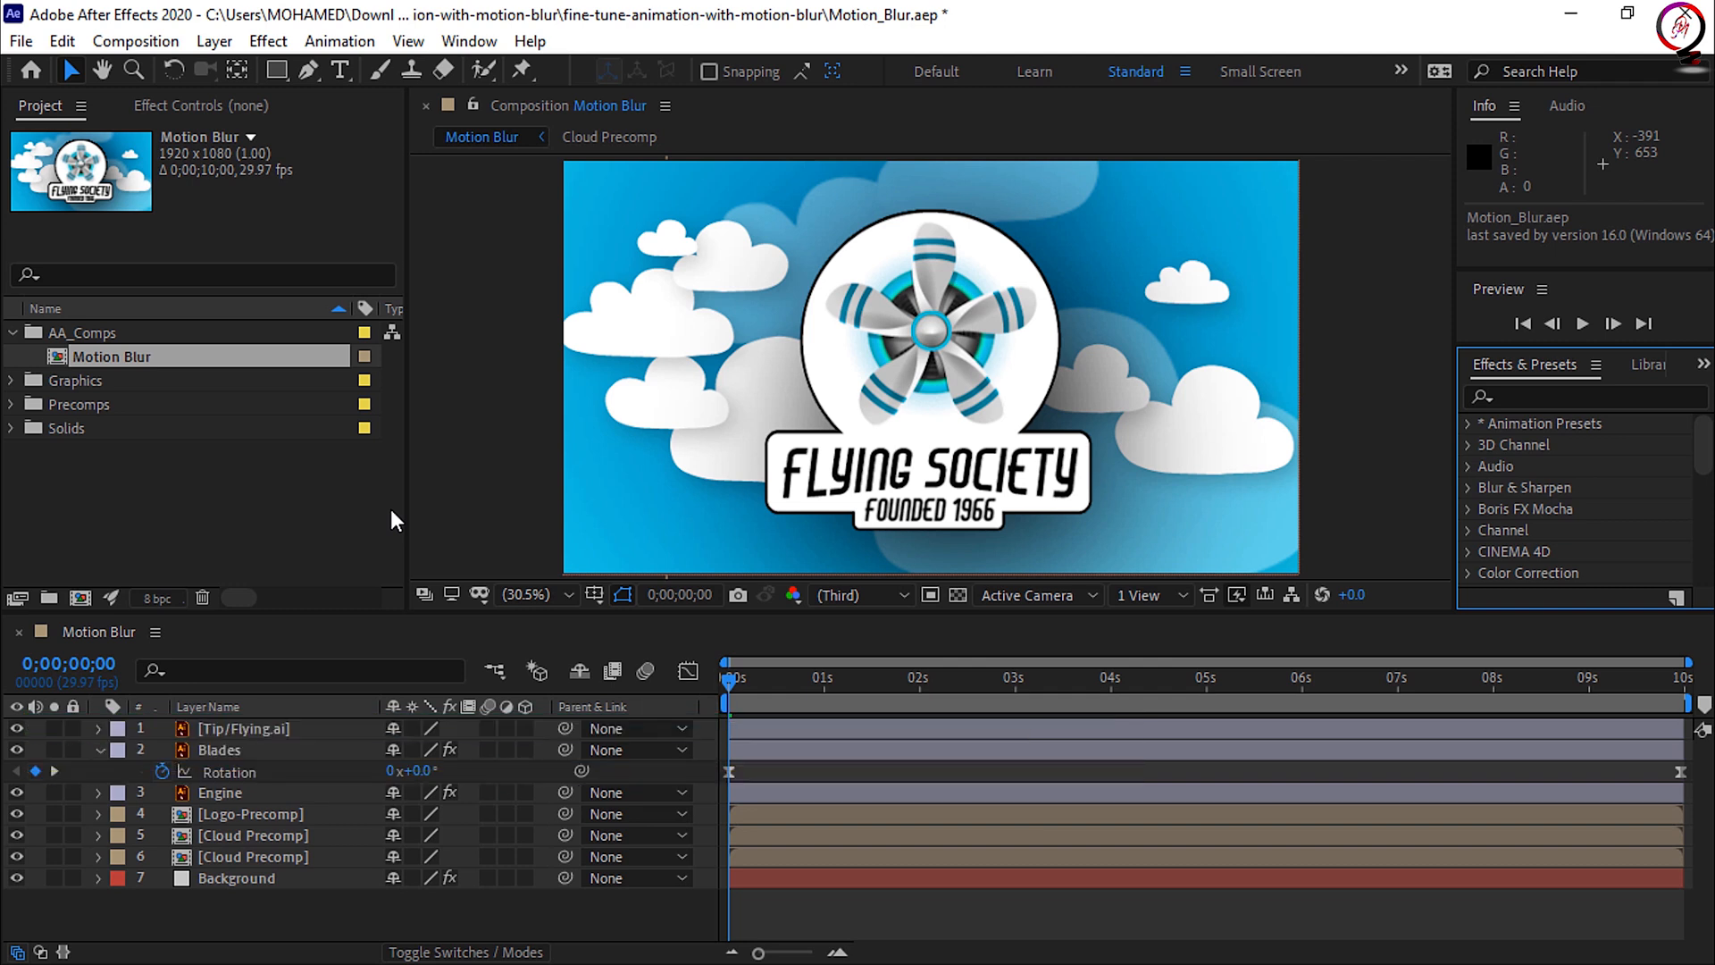
pyautogui.moveTo(334, 918)
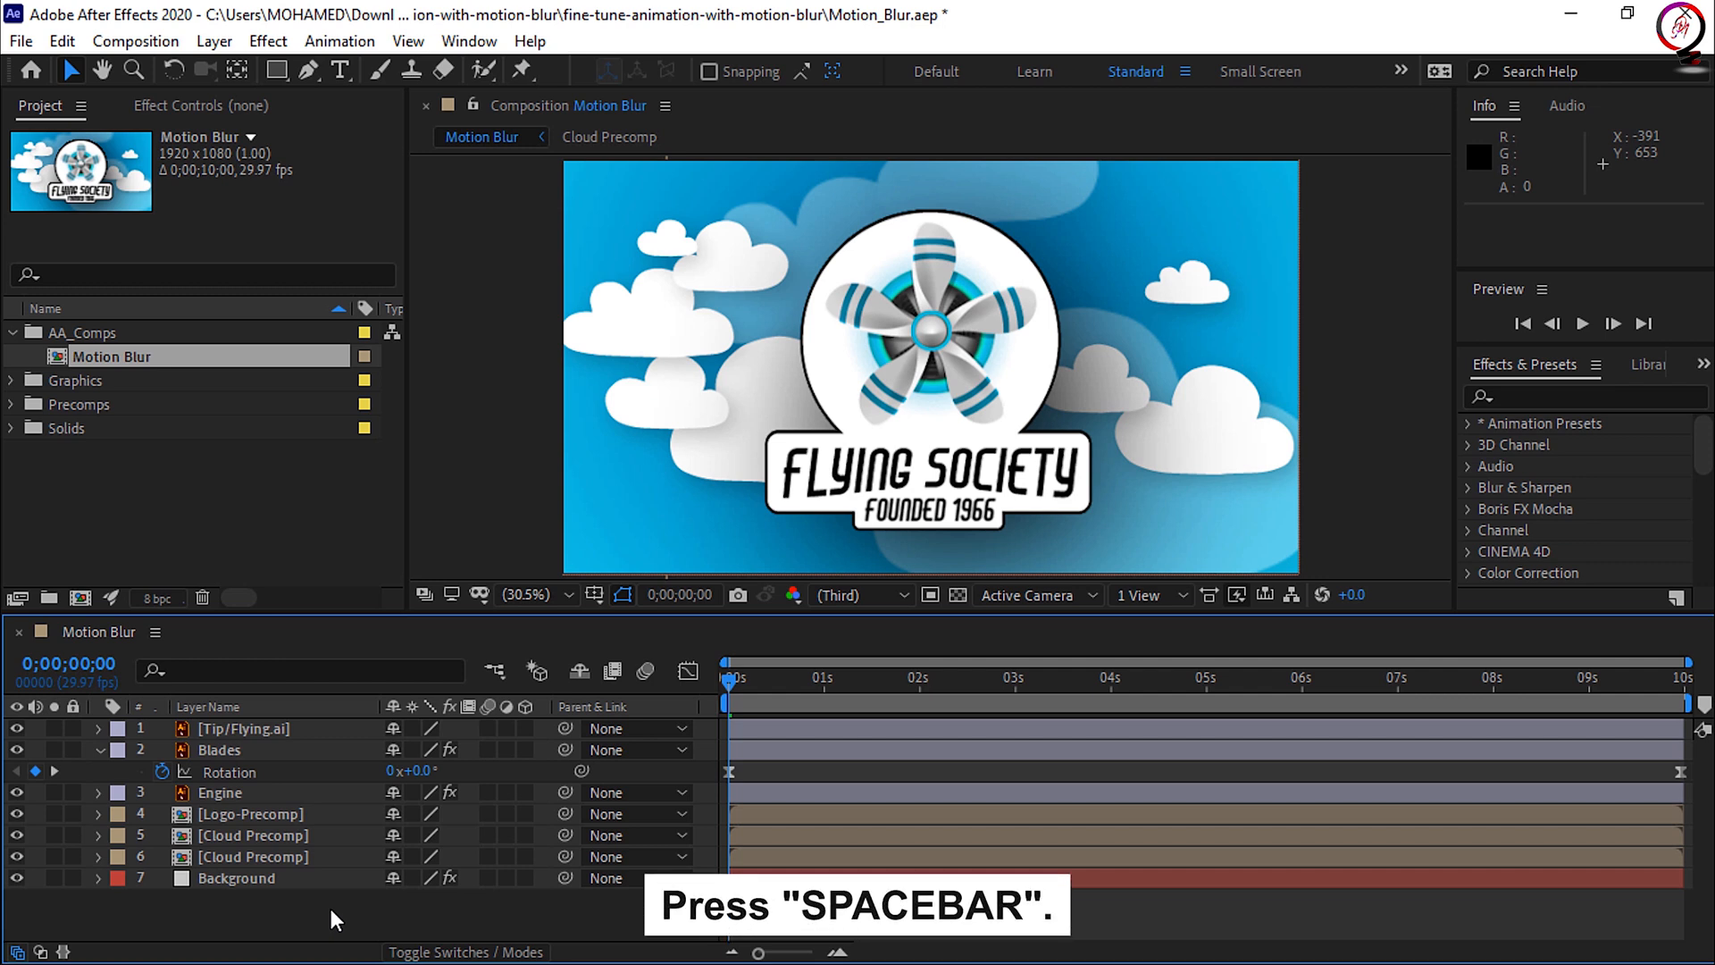
pyautogui.press('space')
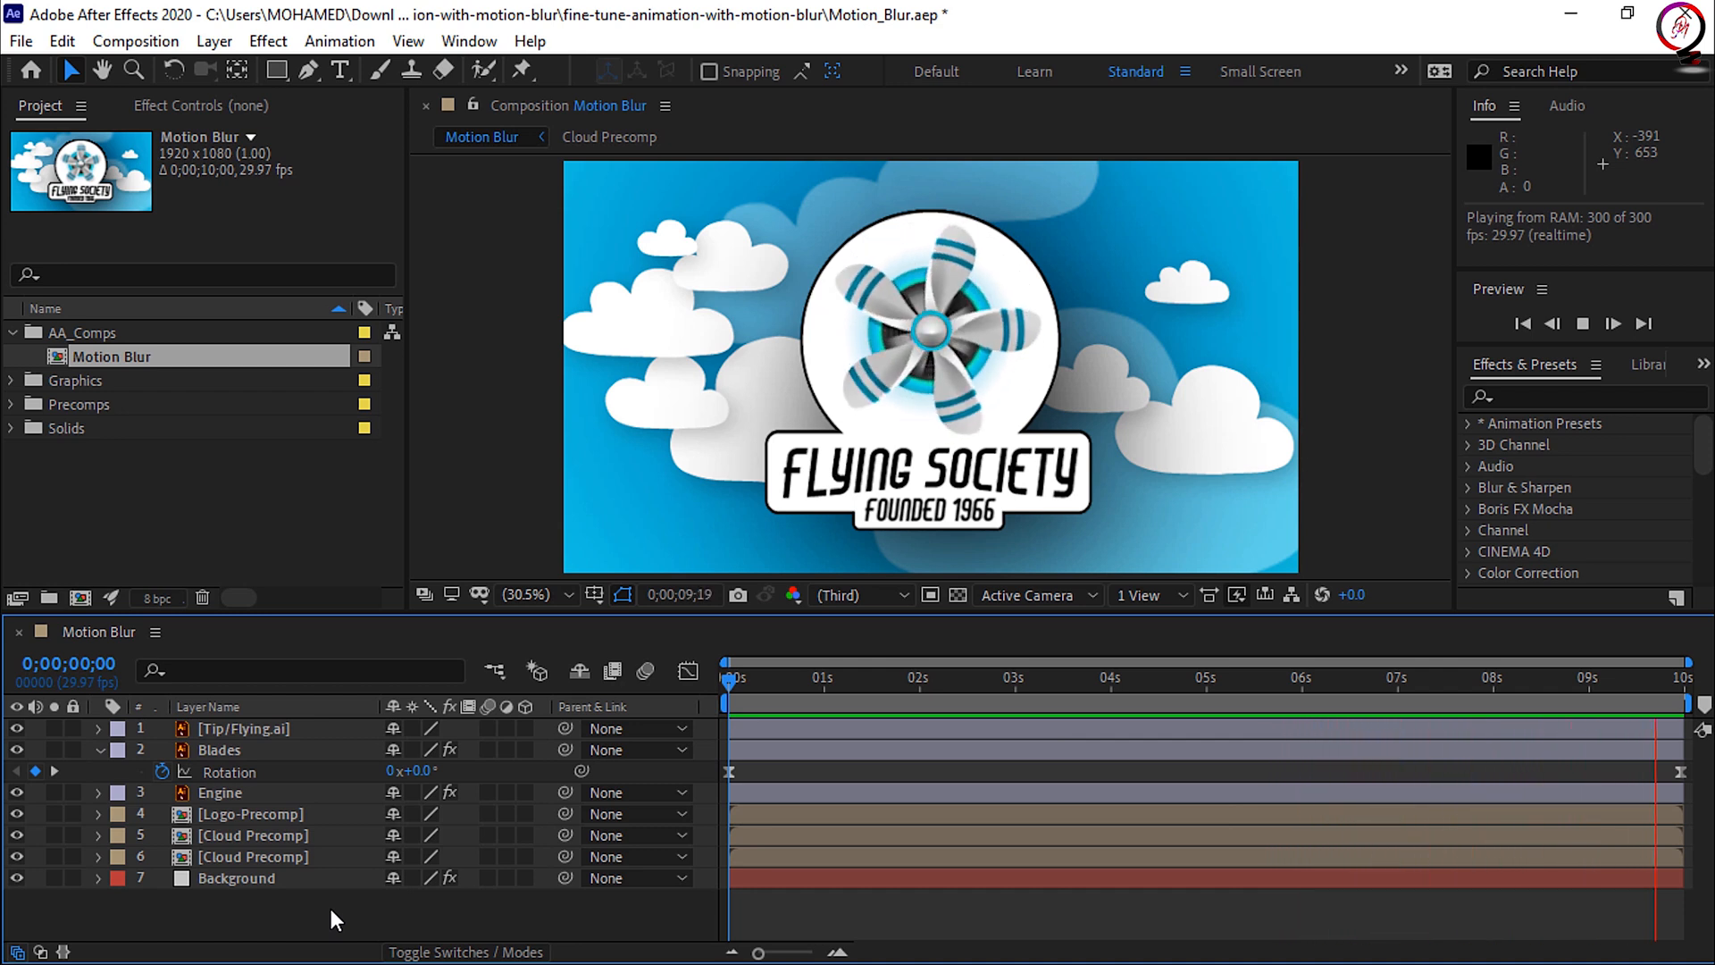
pyautogui.click(884, 677)
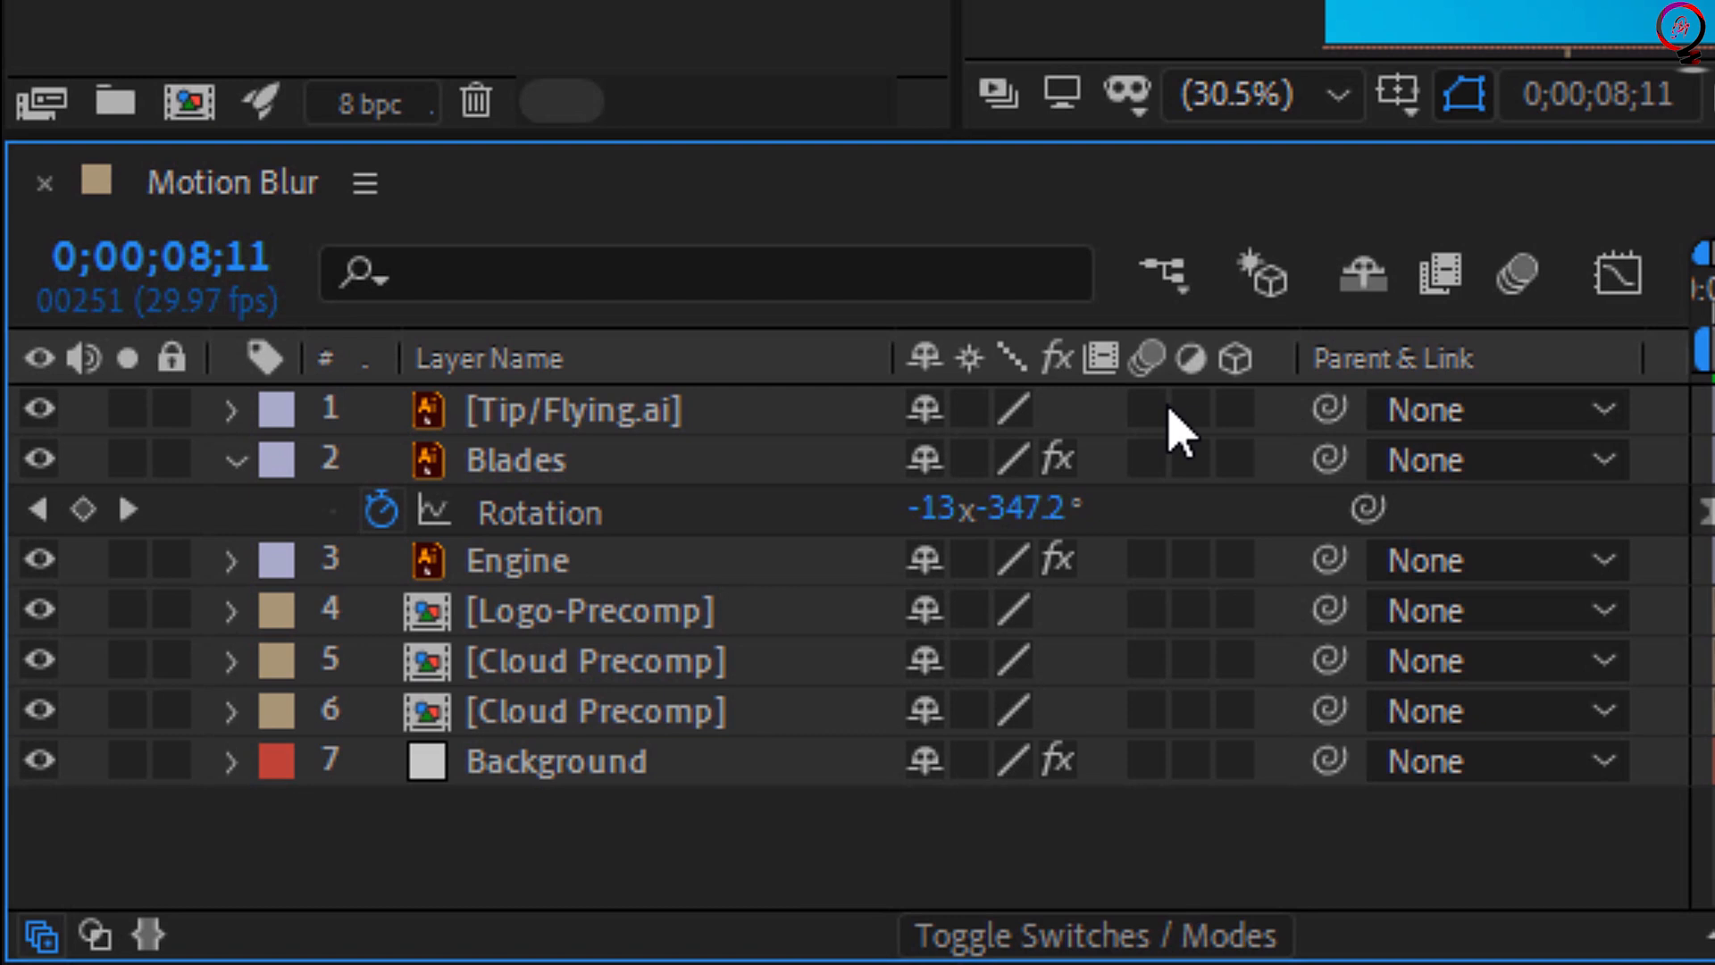
pyautogui.moveTo(1133, 481)
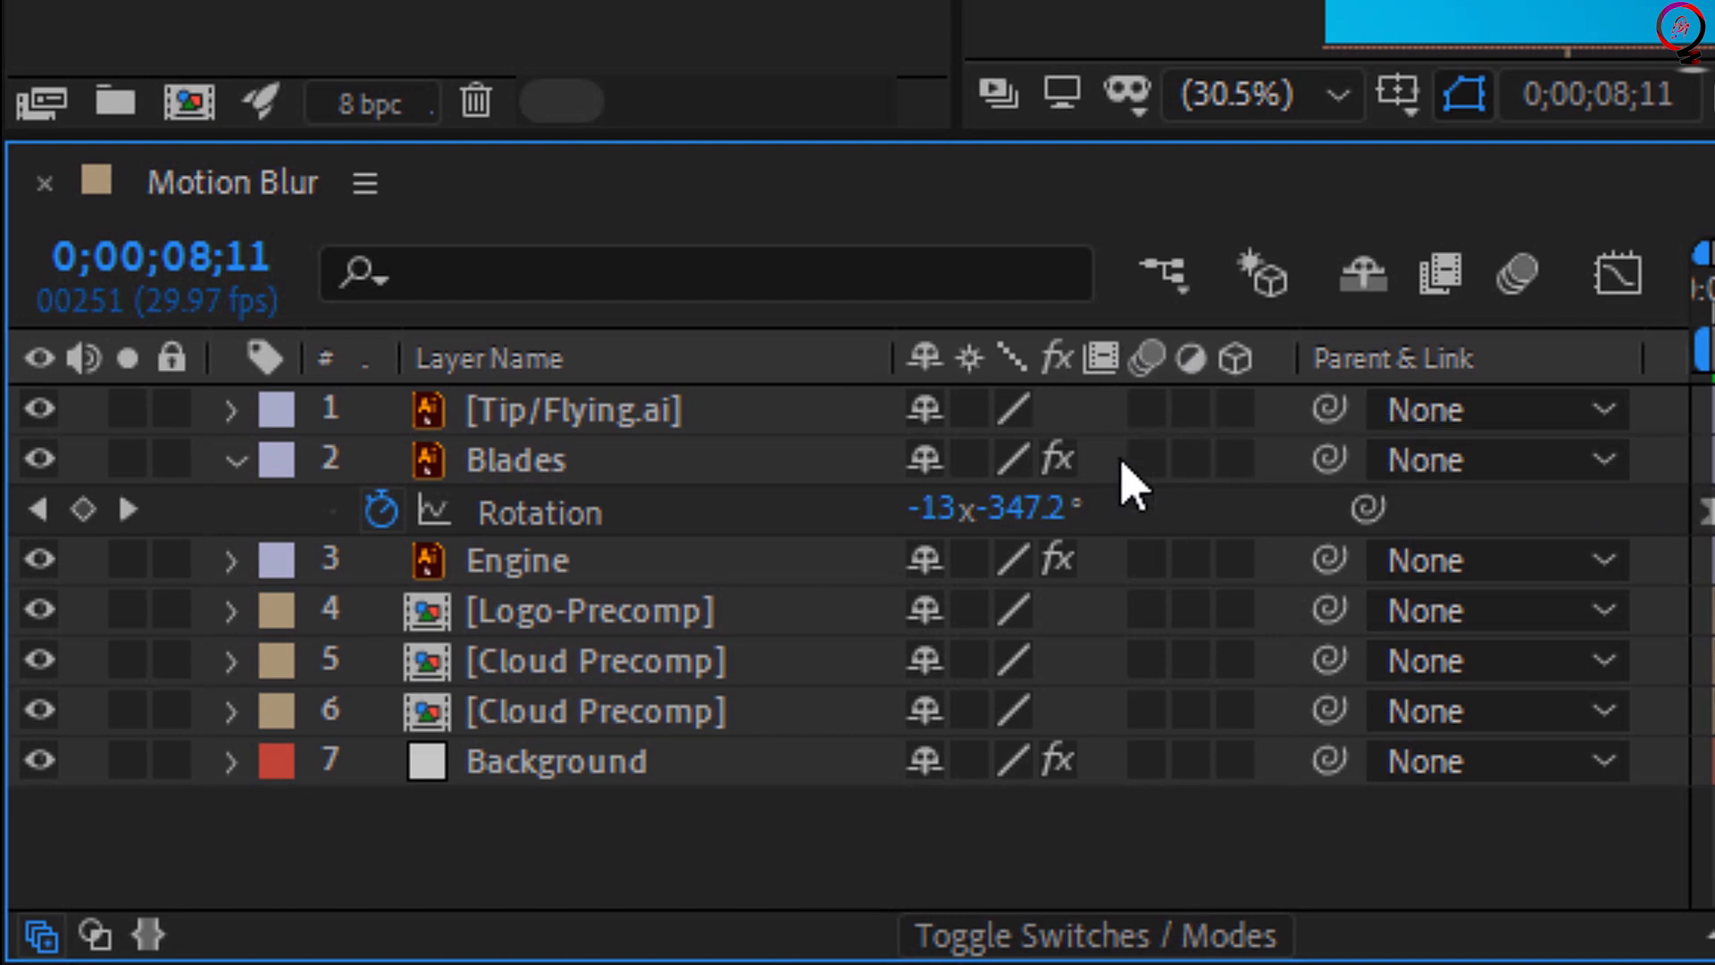
# Switch on the Motion Blur layer switch for Blades and select that layer.
pyautogui.click(1095, 935)
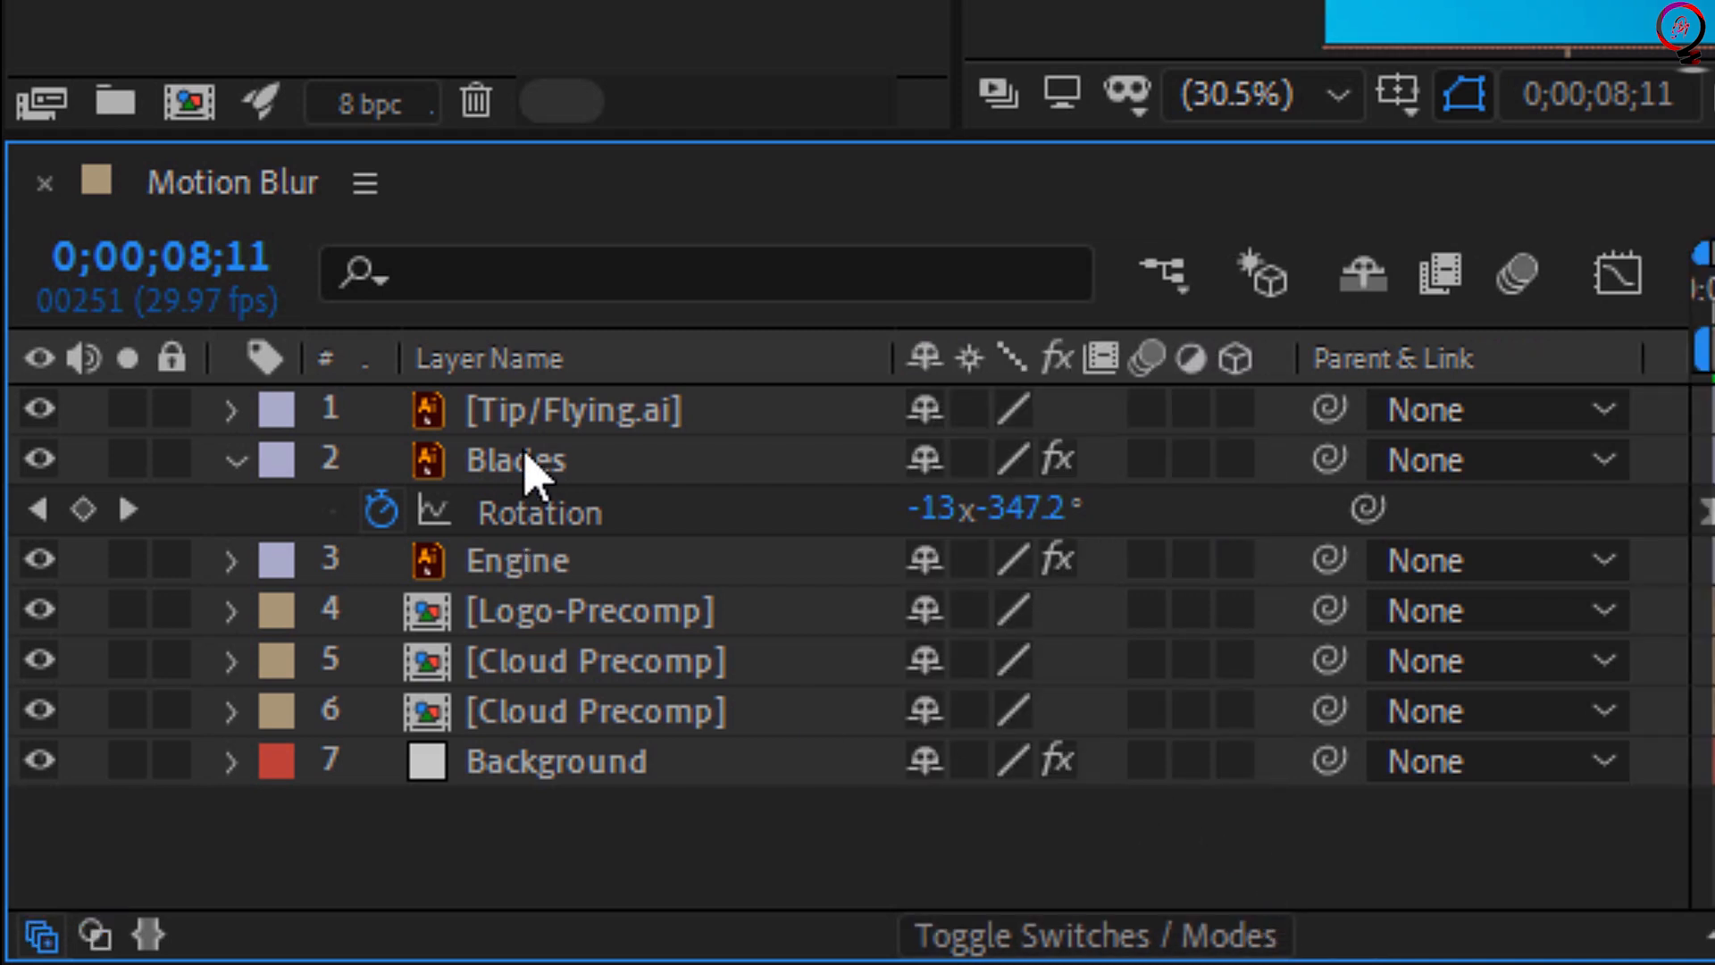
pyautogui.click(514, 459)
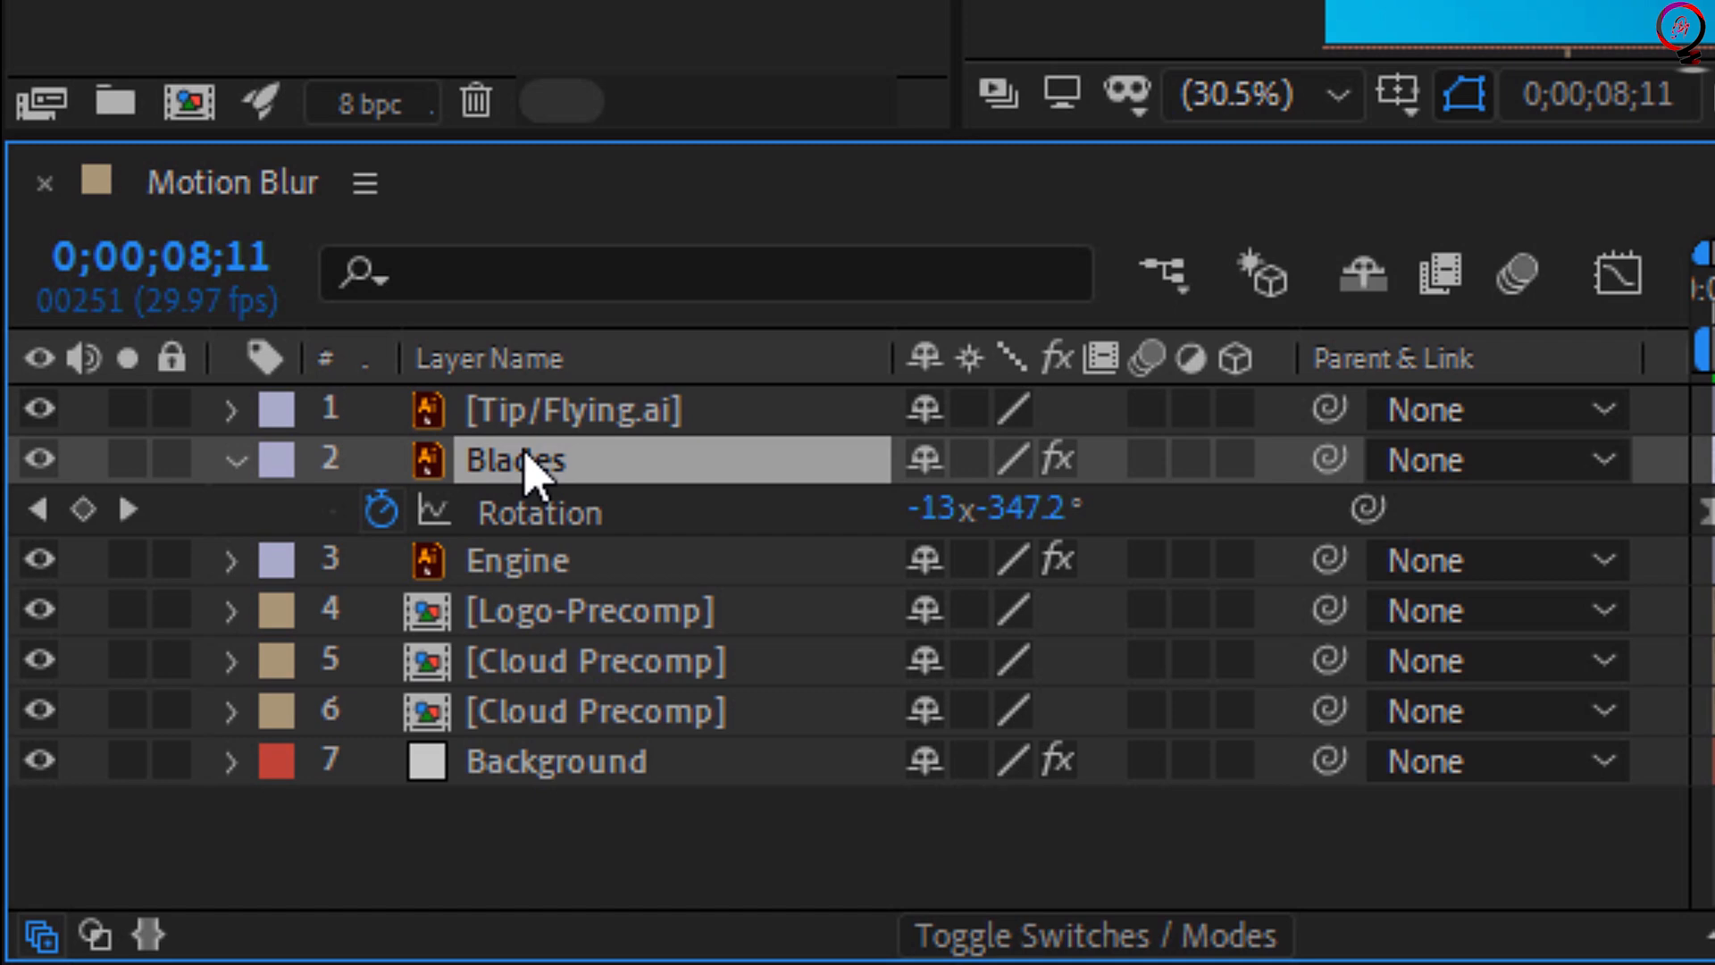
pyautogui.moveTo(1159, 475)
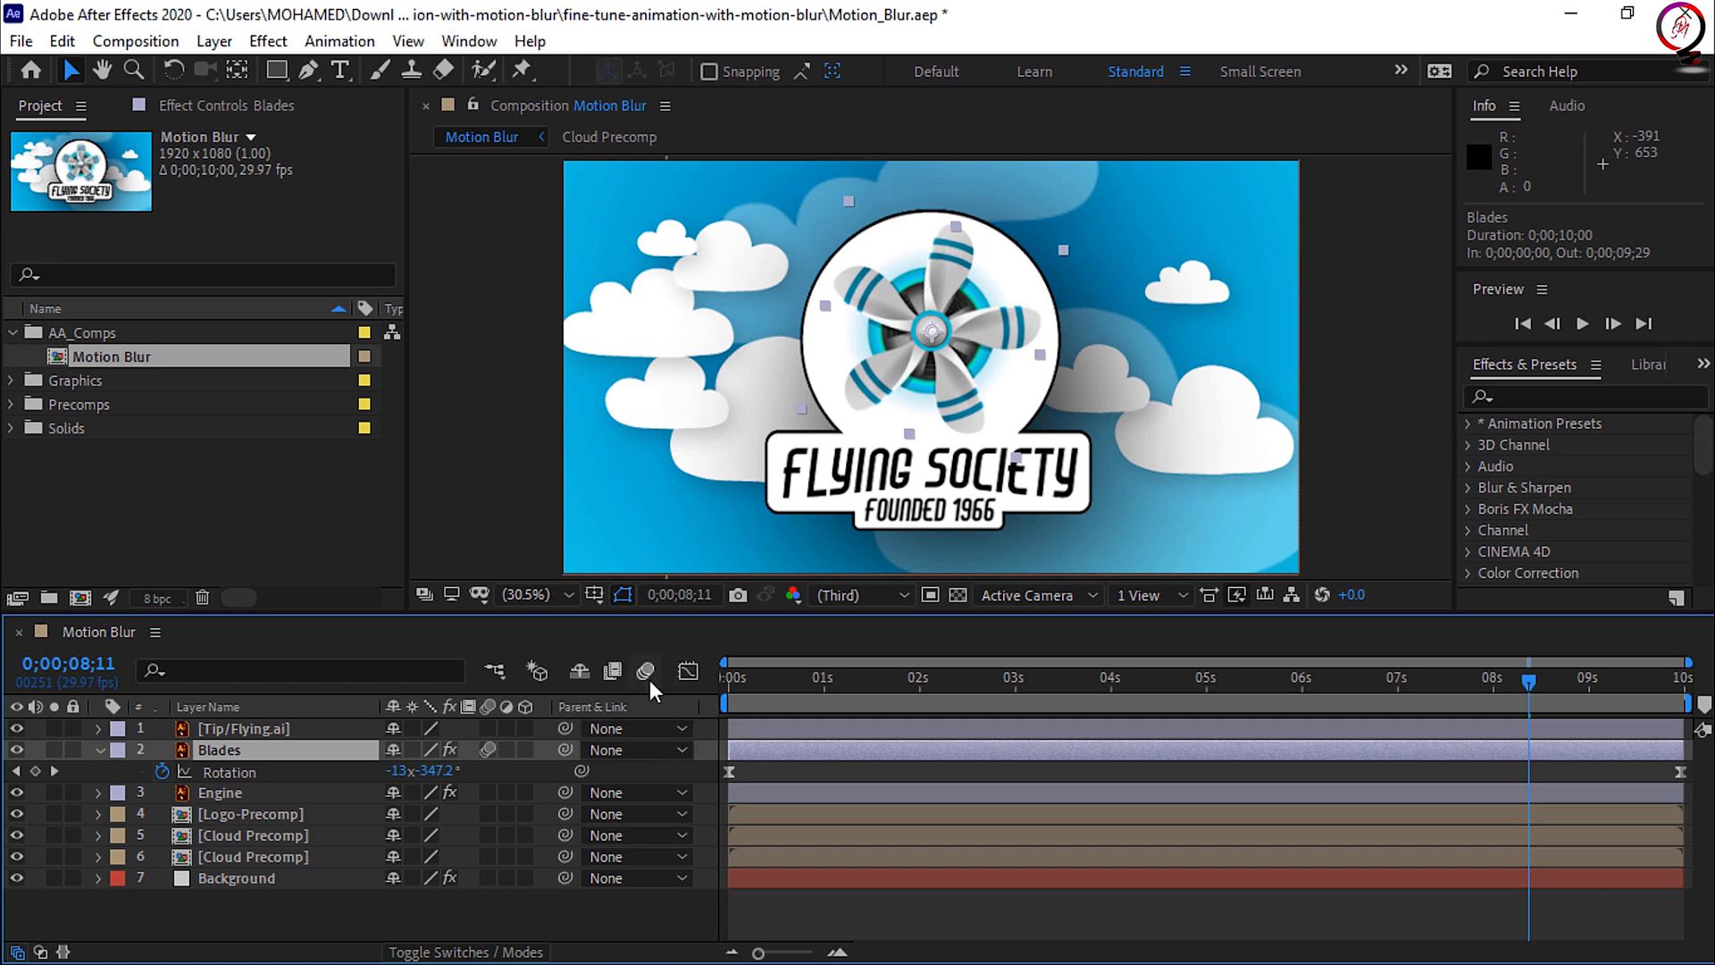
pyautogui.moveTo(645, 672)
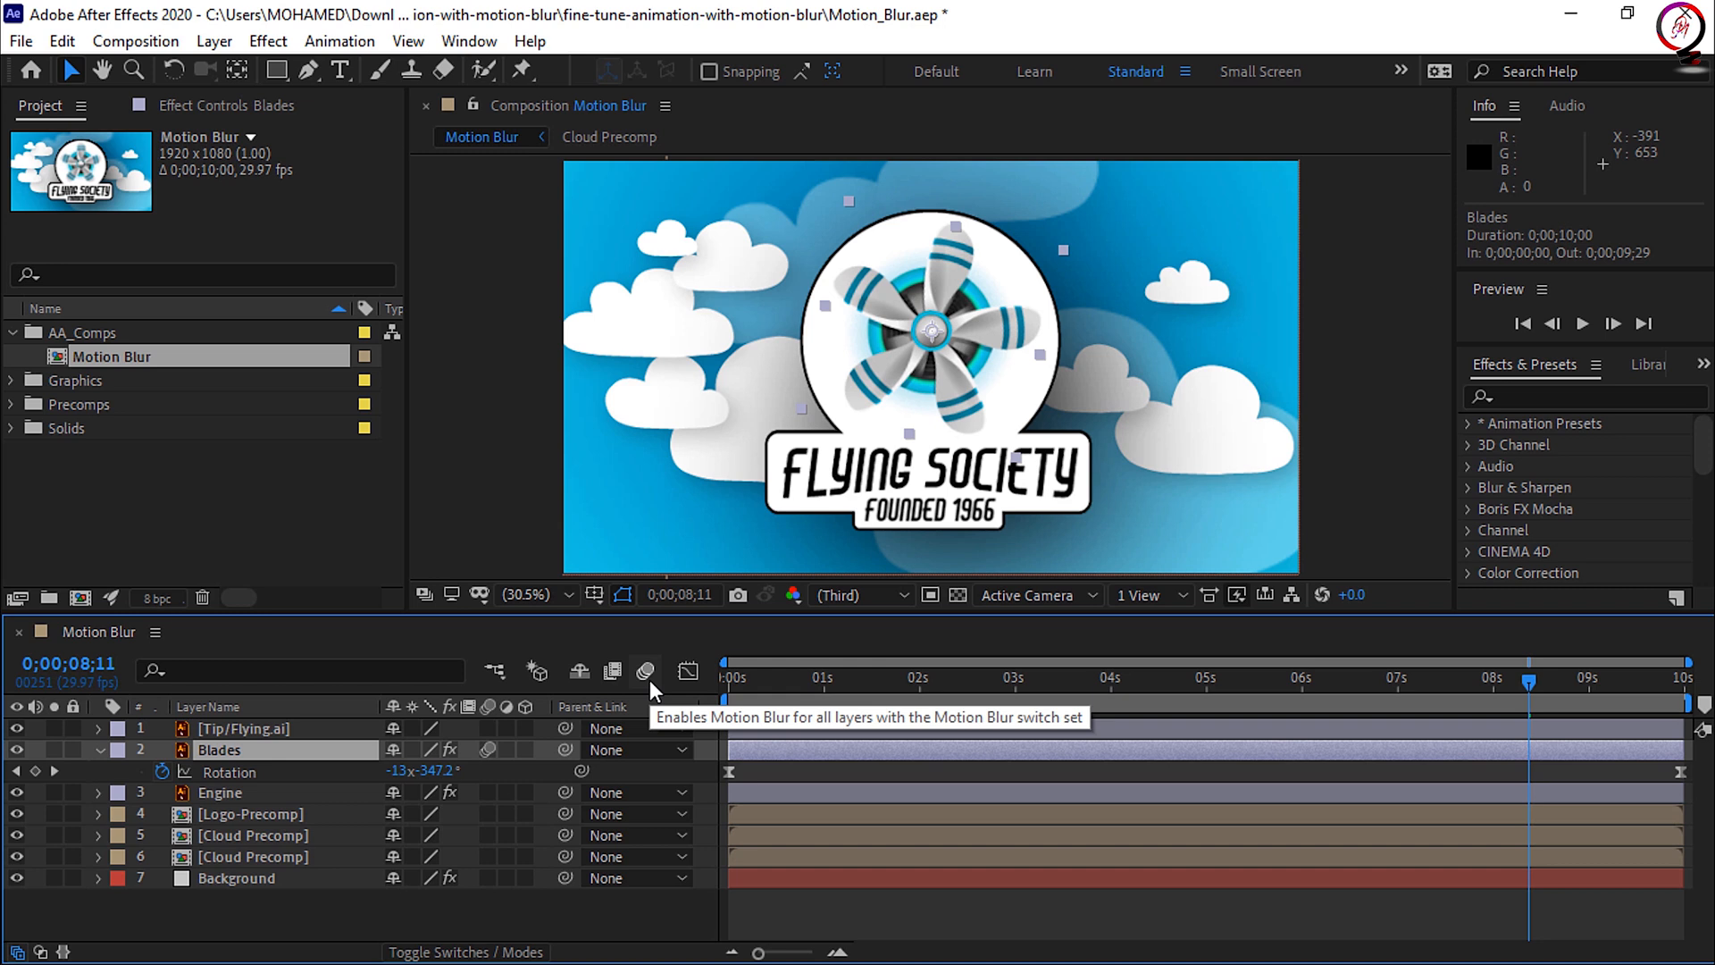
# Turn on Enable Motion Blur at the top of the timeline so the blades smear.
pyautogui.click(645, 671)
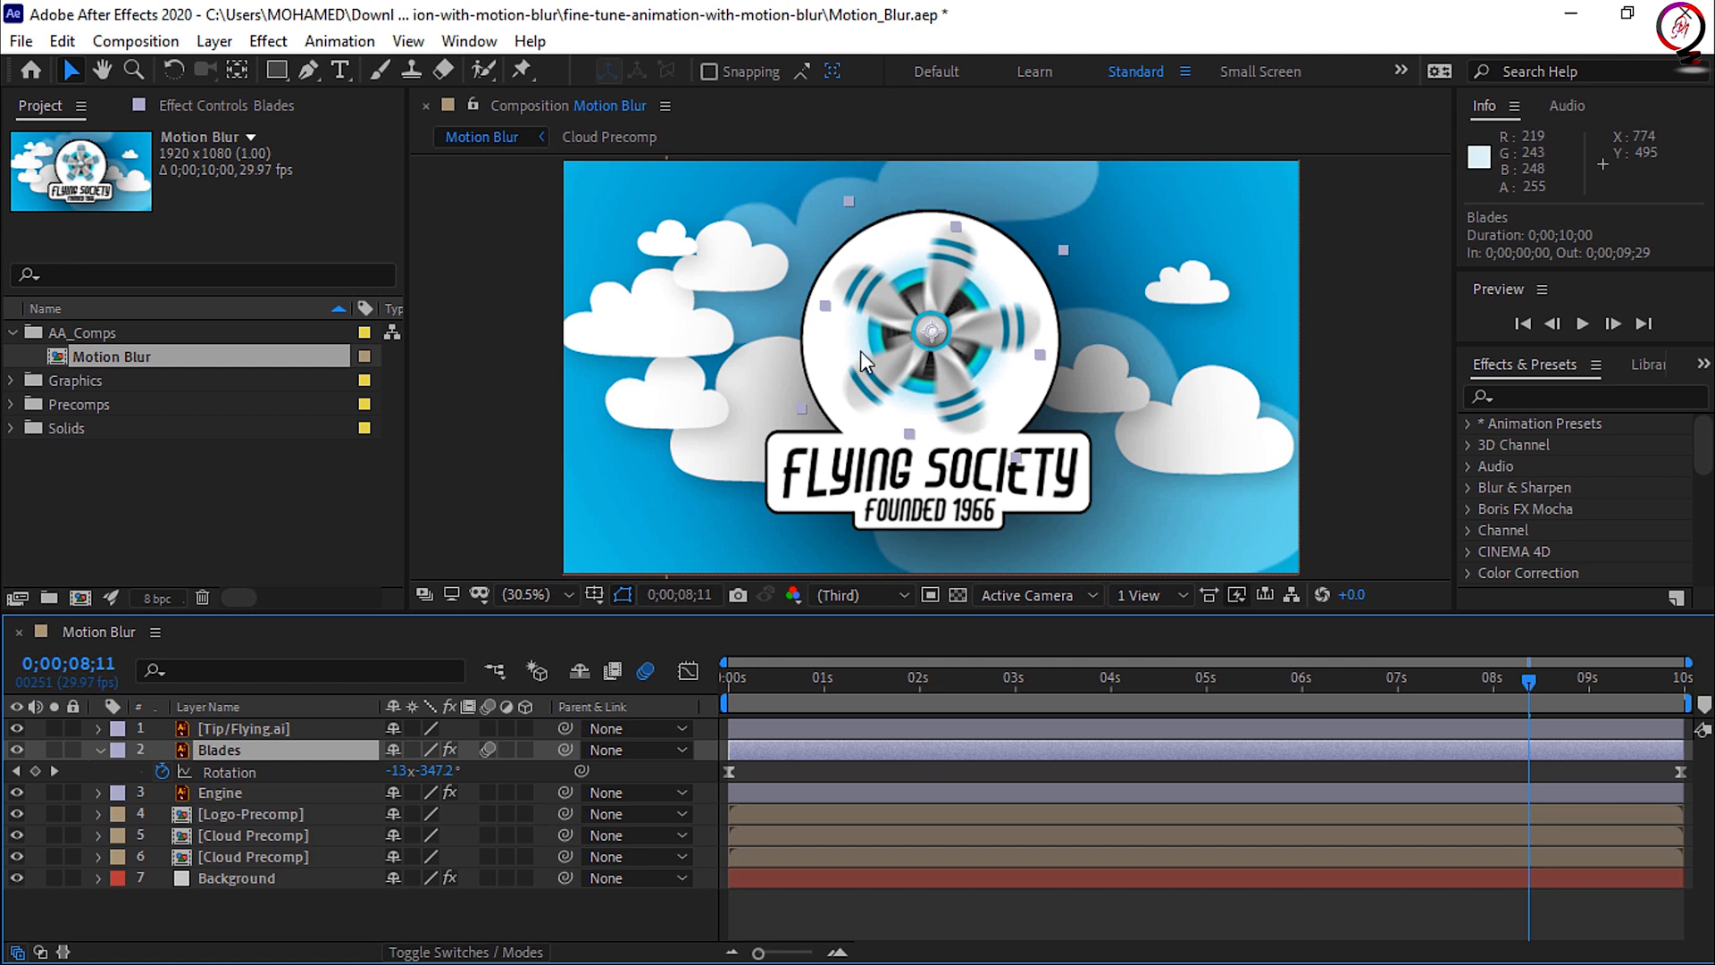
pyautogui.moveTo(929, 434)
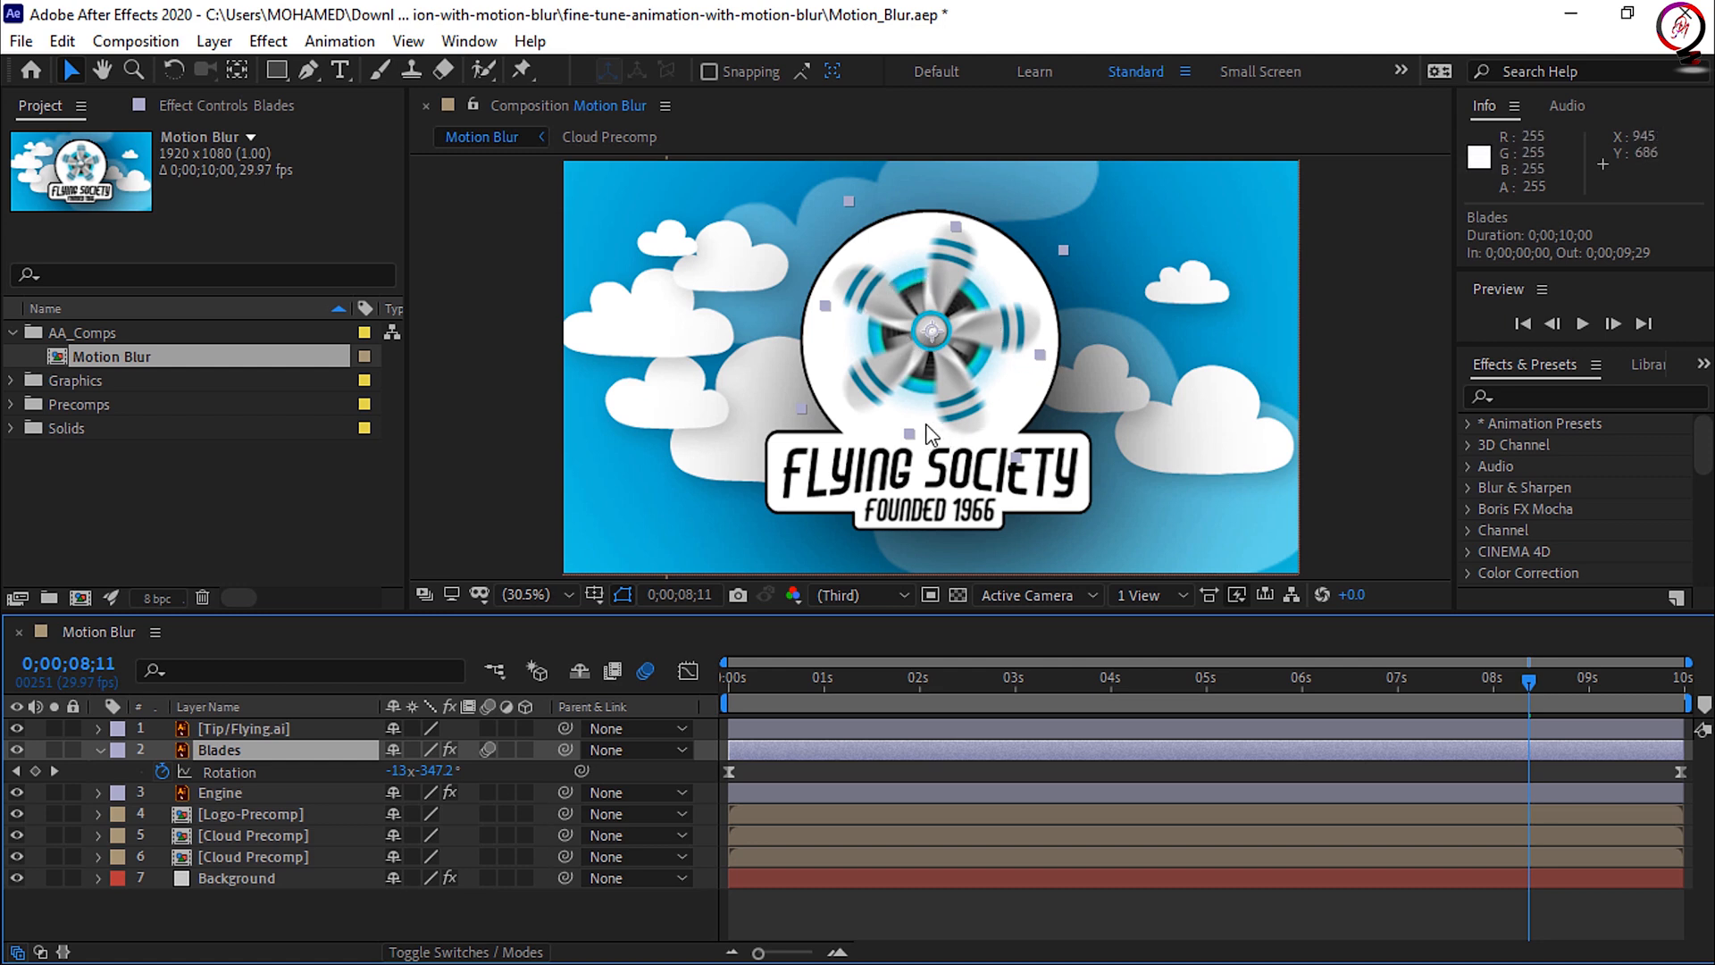
# Play back the animation to watch the motion-blurred propeller spin.
pyautogui.press('space')
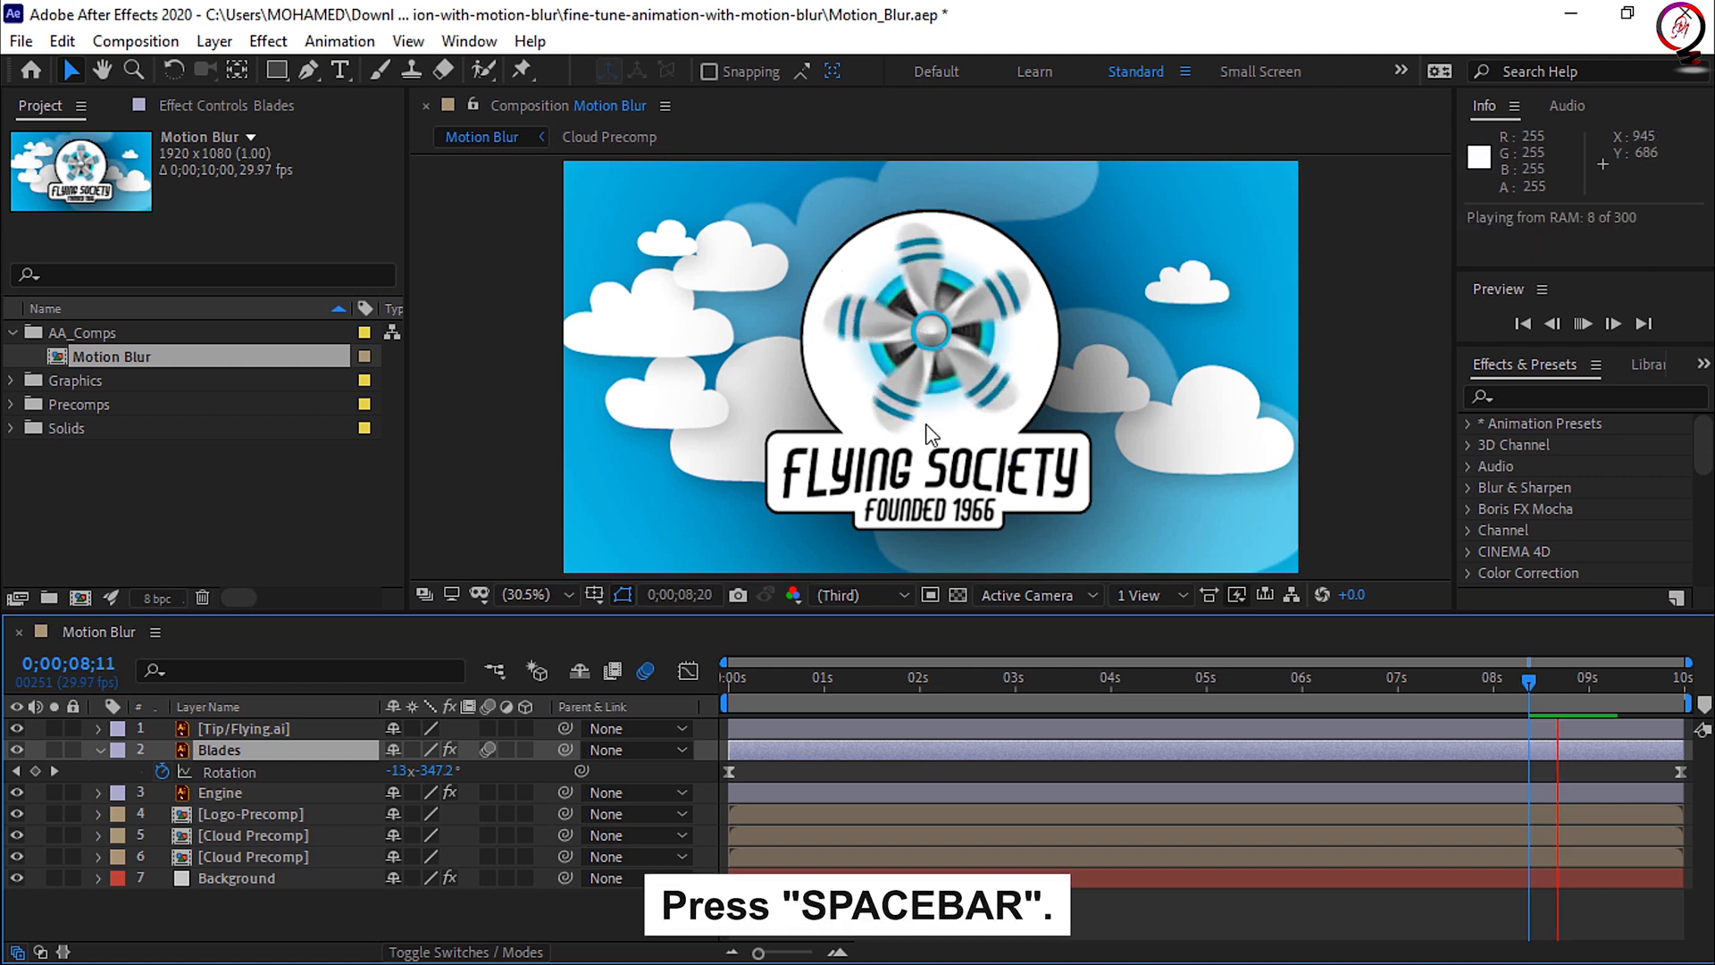
pyautogui.press('space')
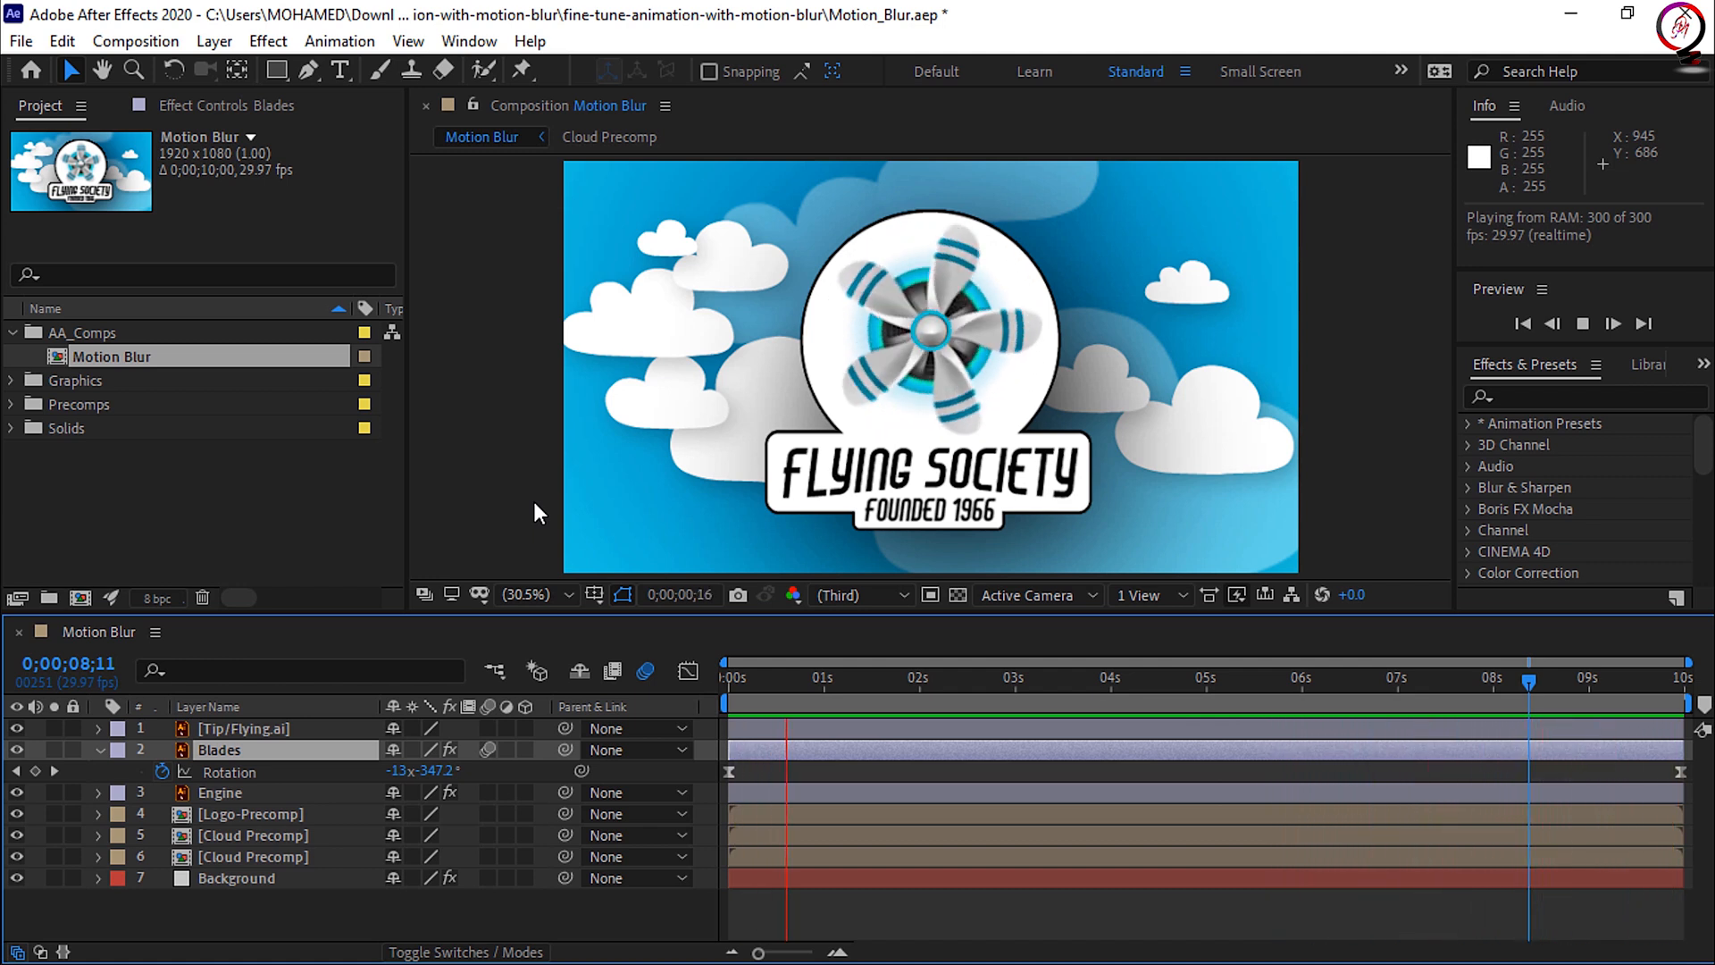
pyautogui.click(962, 675)
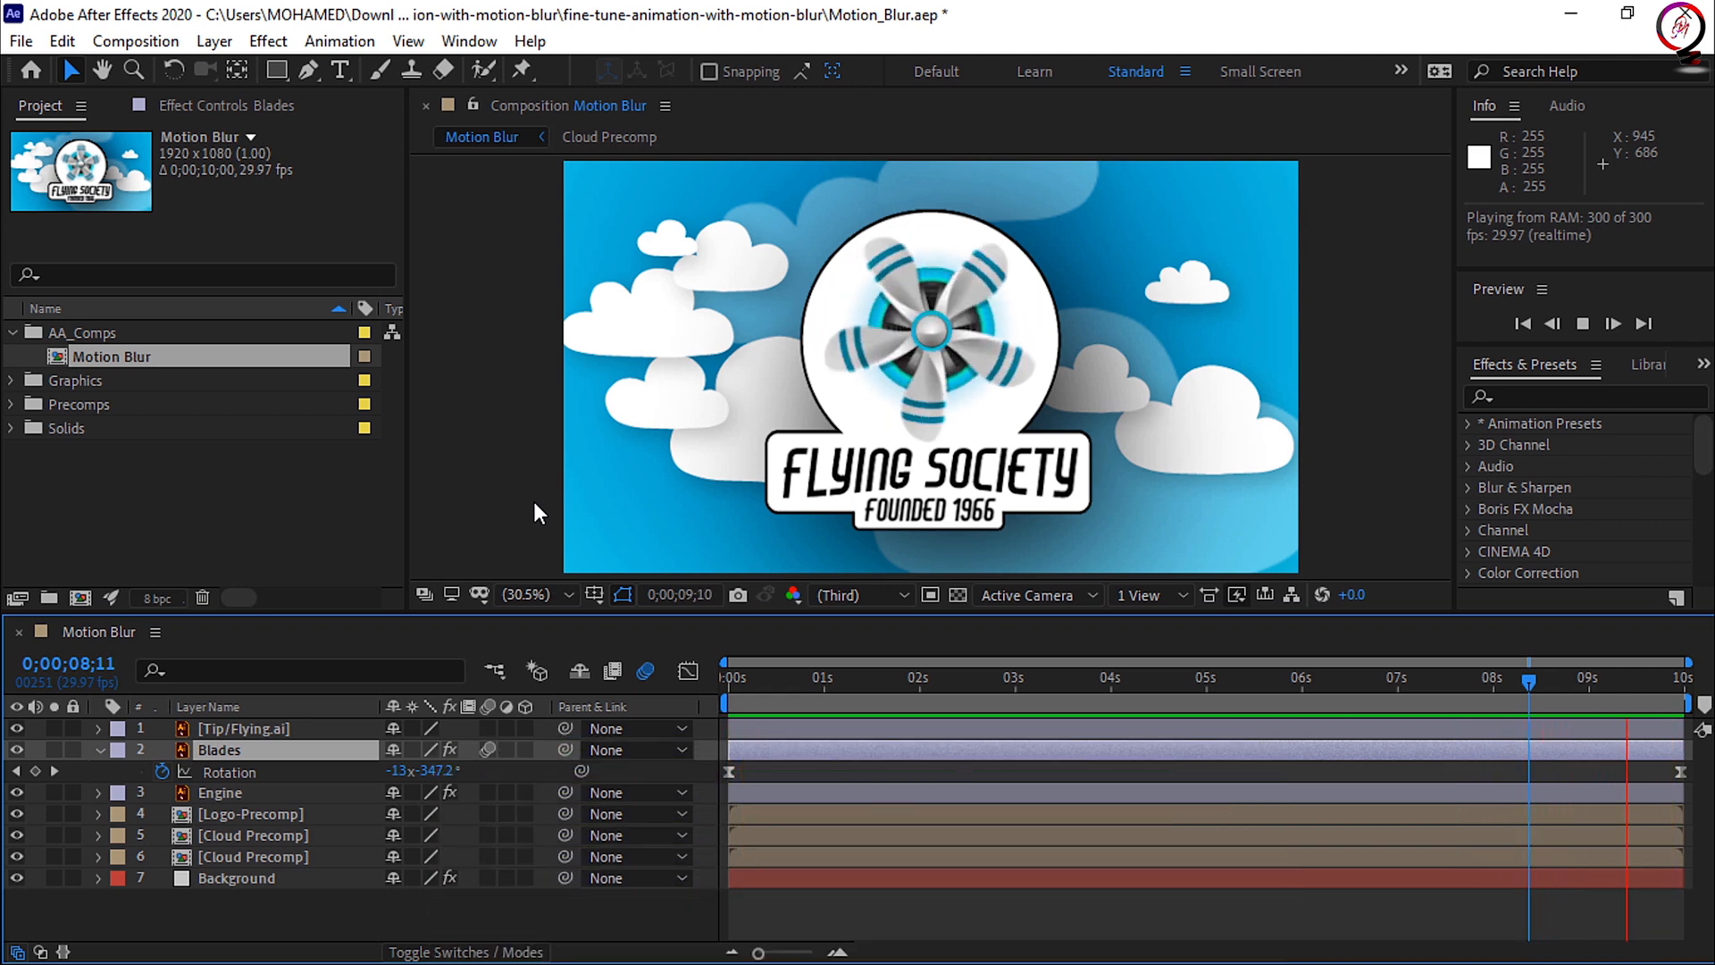
pyautogui.click(870, 675)
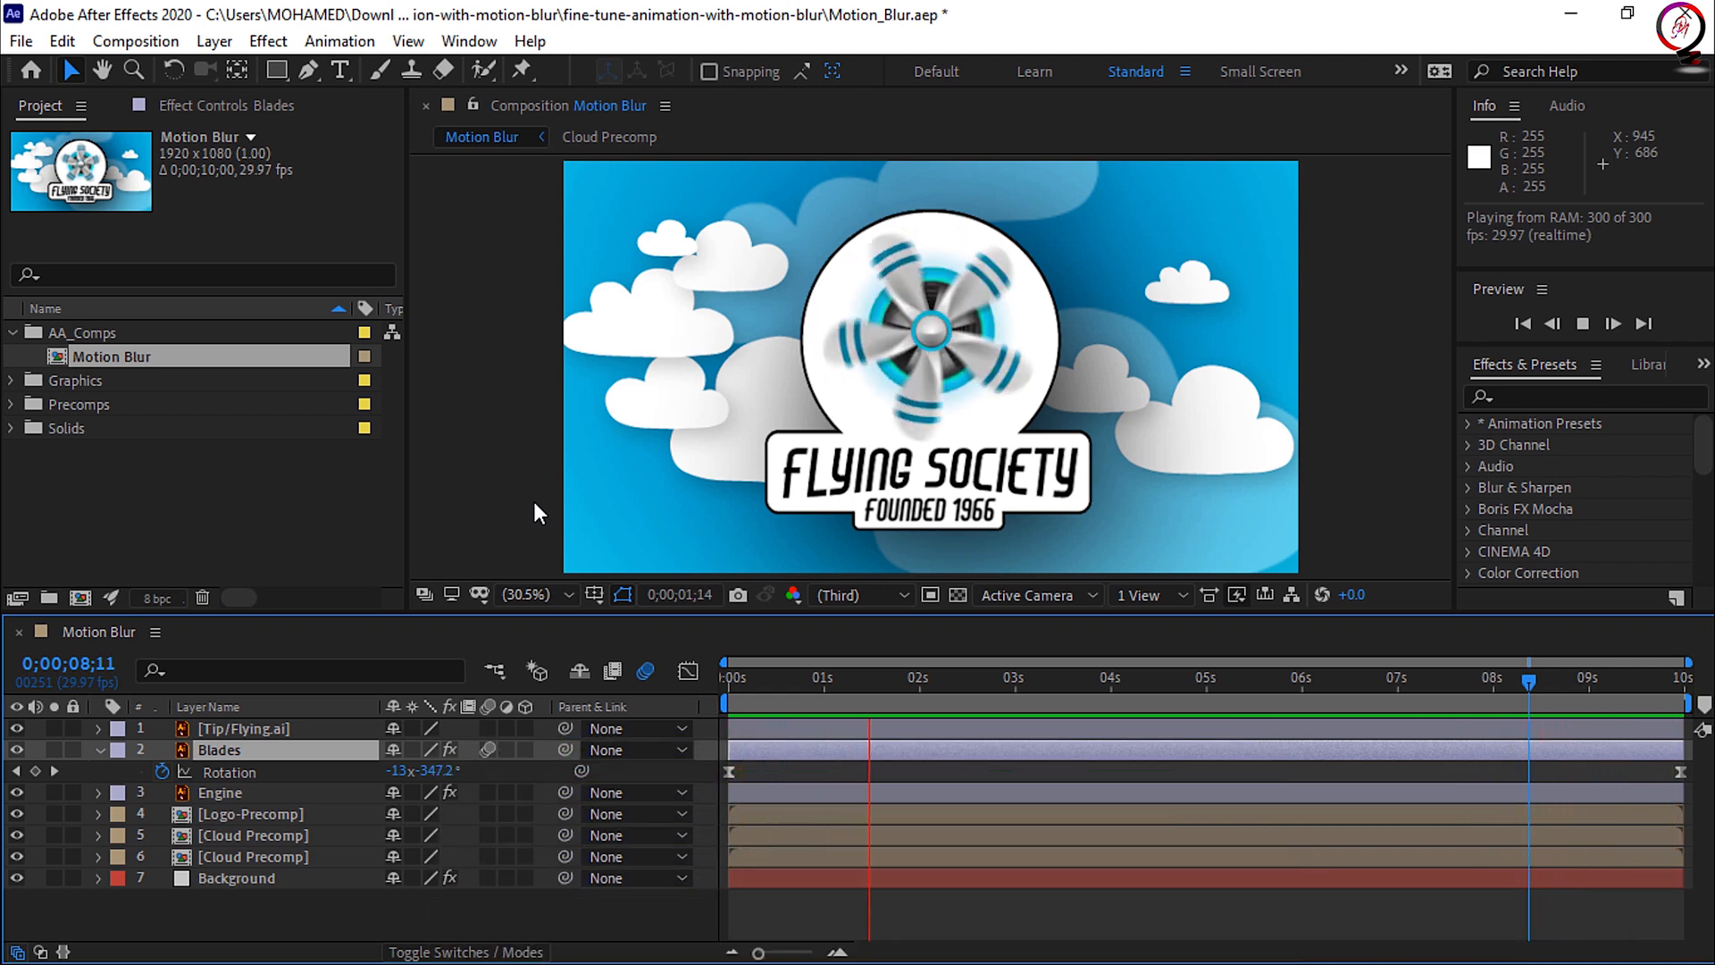